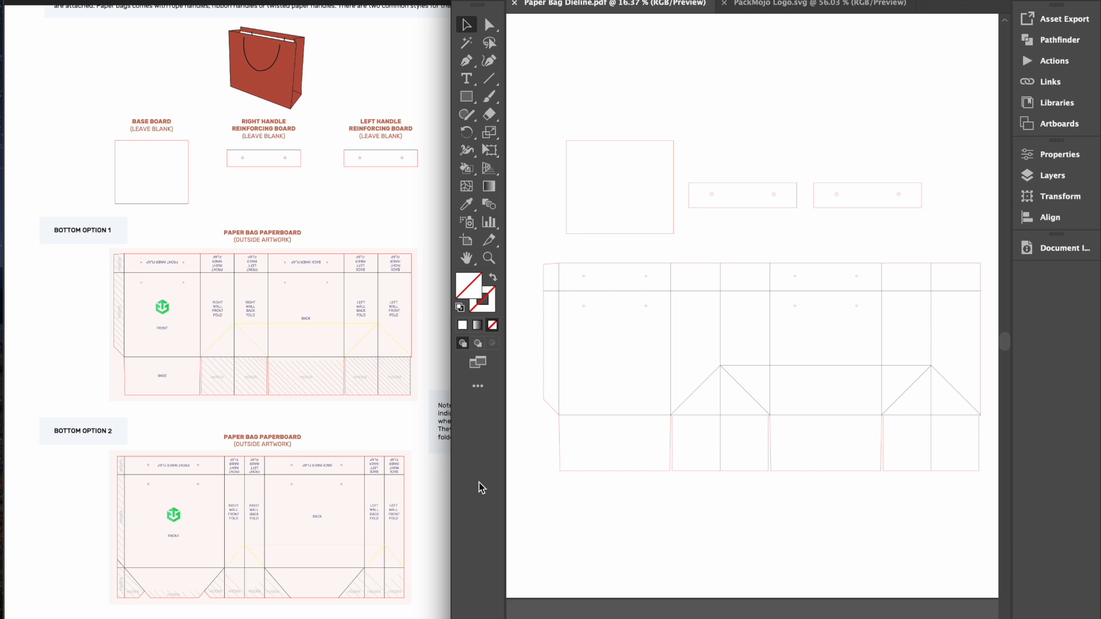
mouse_move(155, 252)
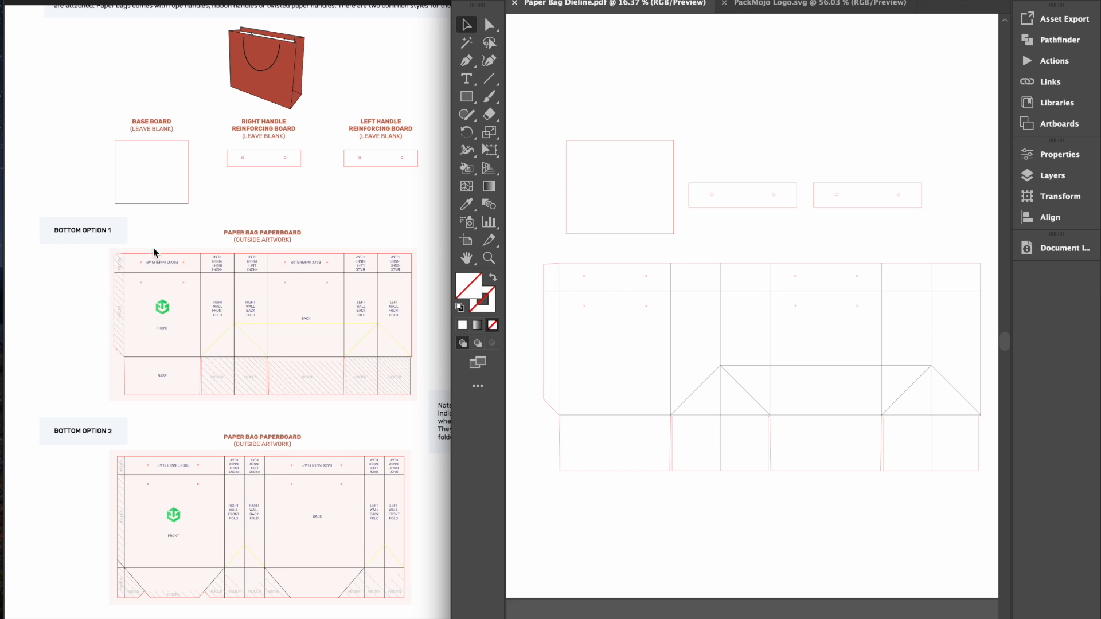
mouse_move(257, 209)
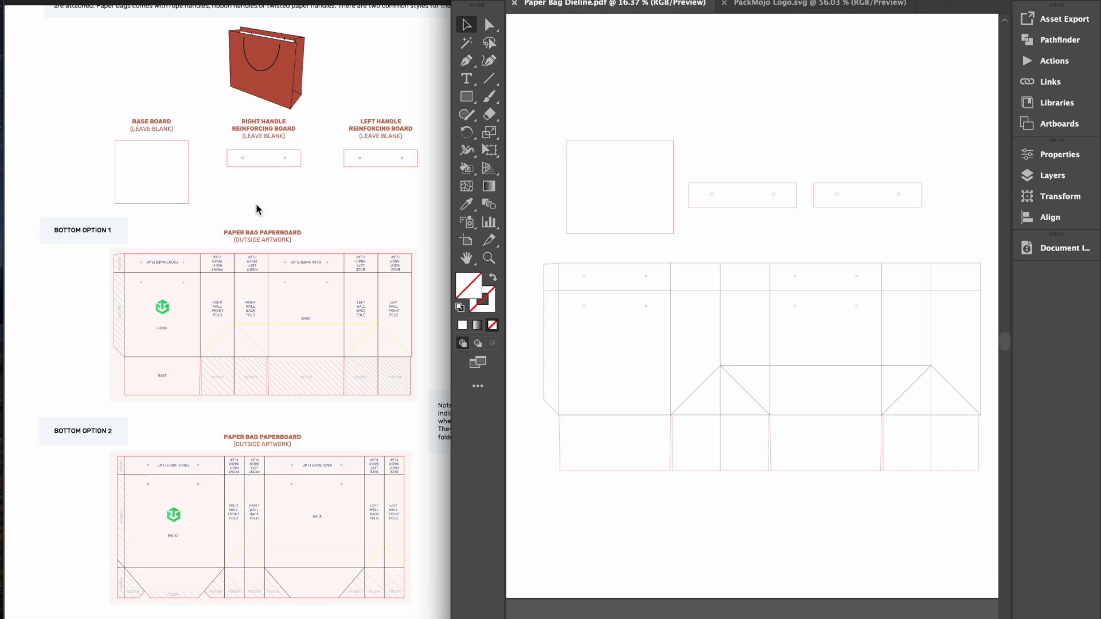
mouse_move(364, 119)
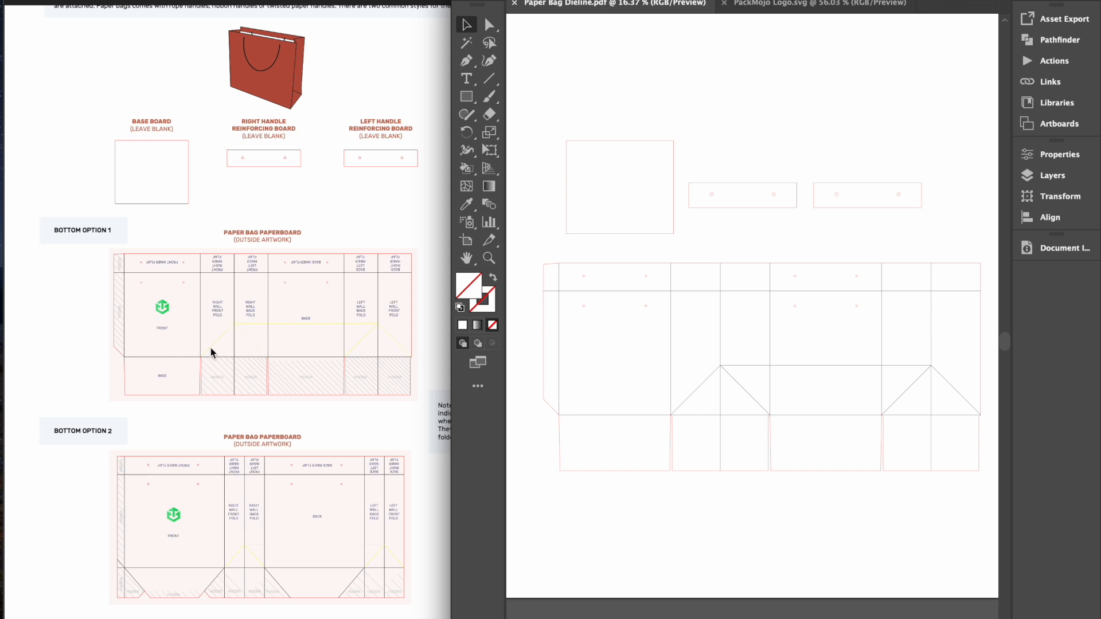
mouse_move(207, 357)
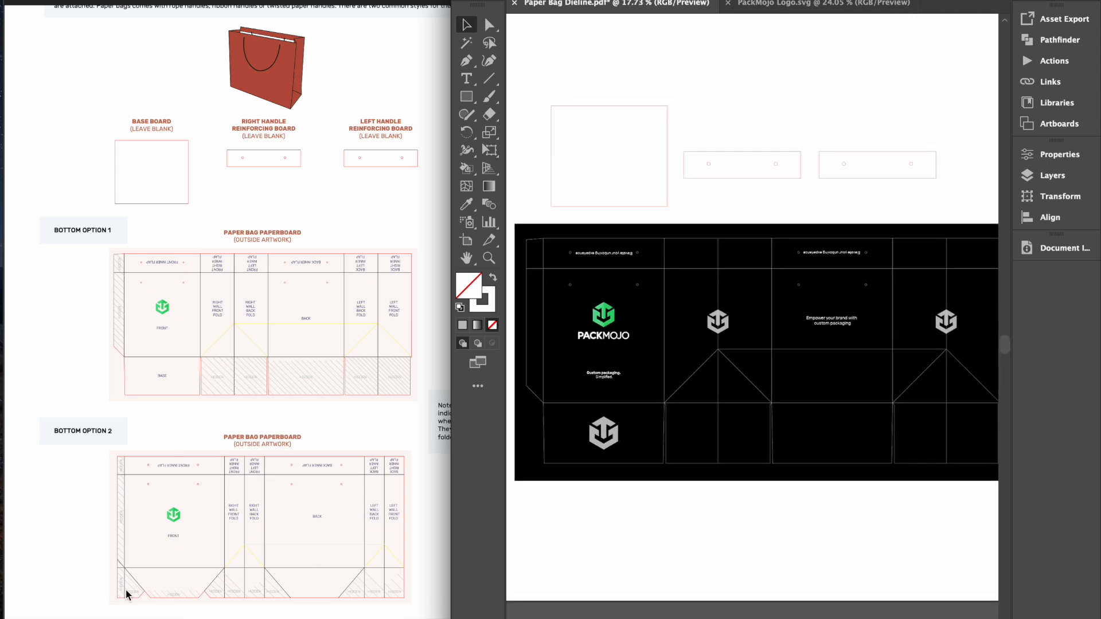
mouse_move(220, 594)
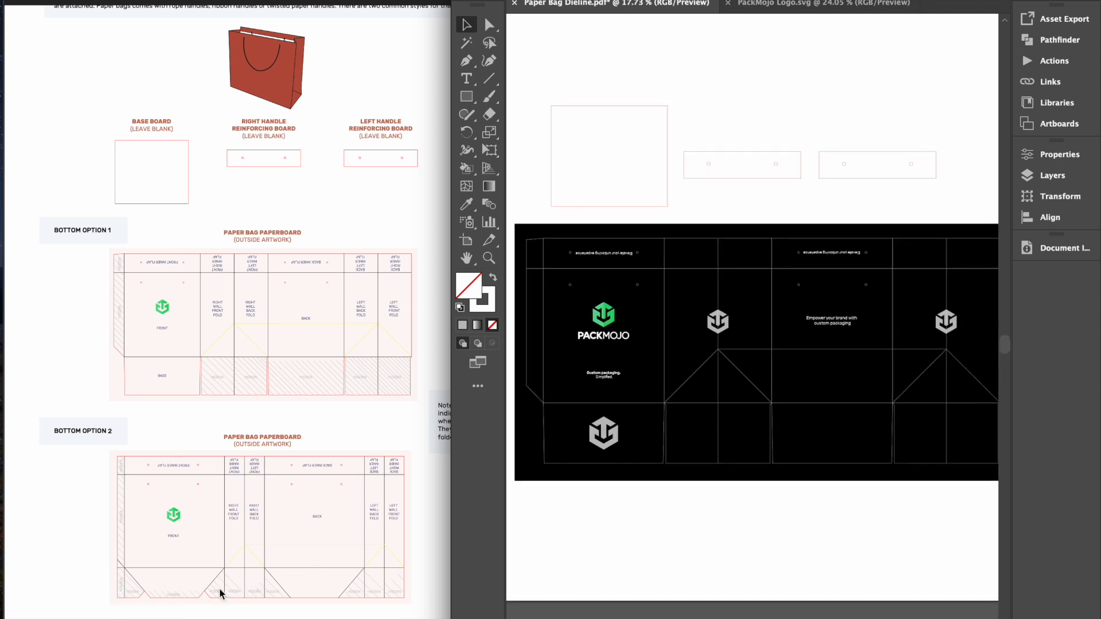
mouse_move(449, 592)
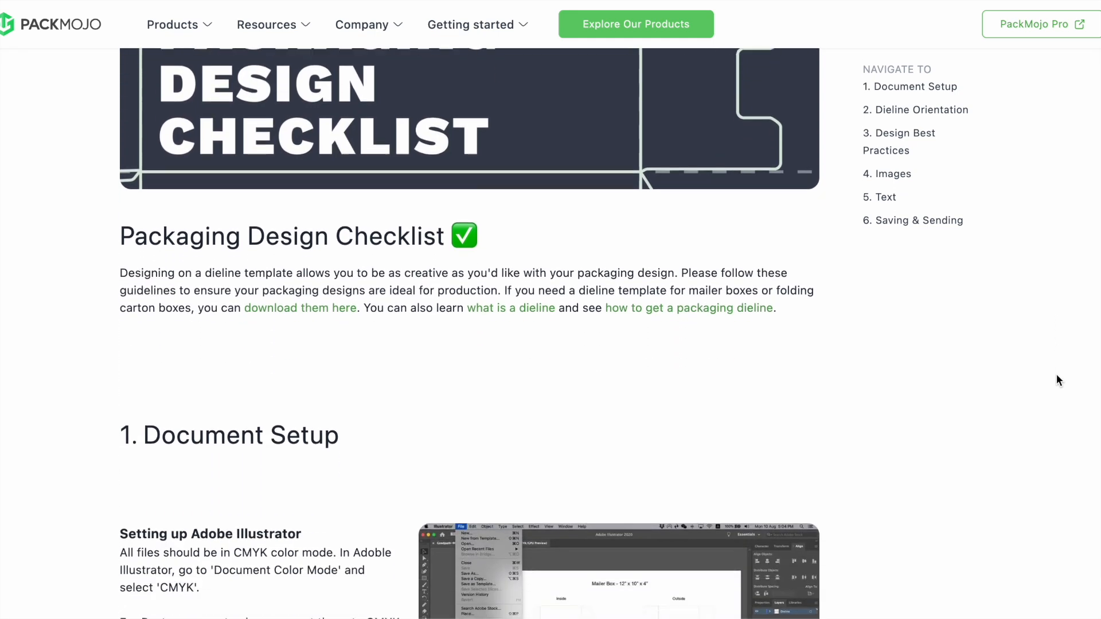
scroll(down, 3)
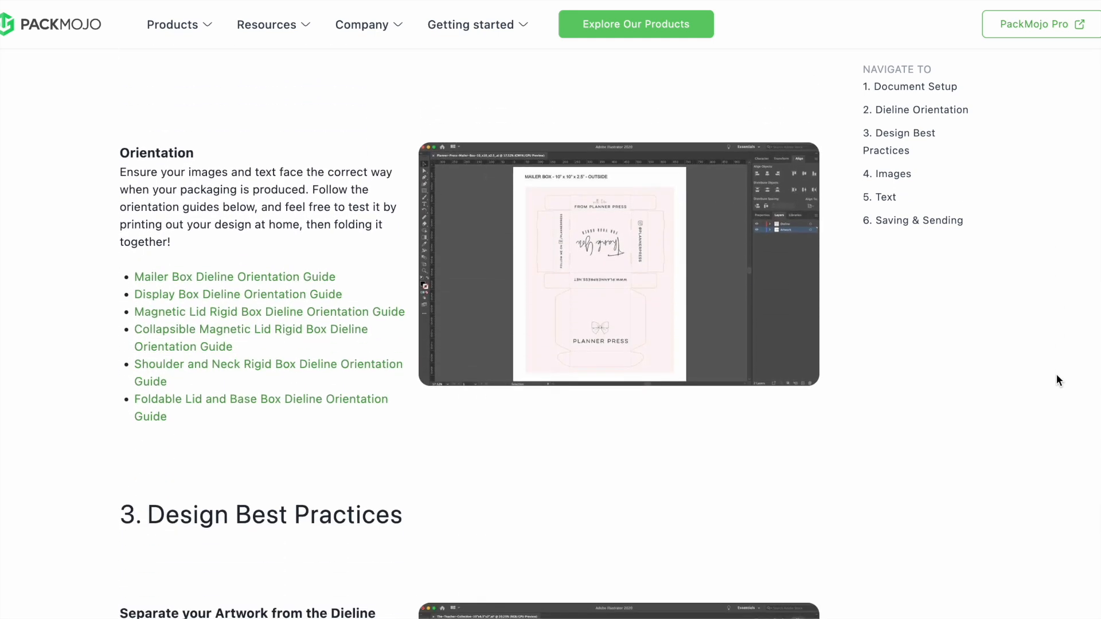
scroll(down, 3)
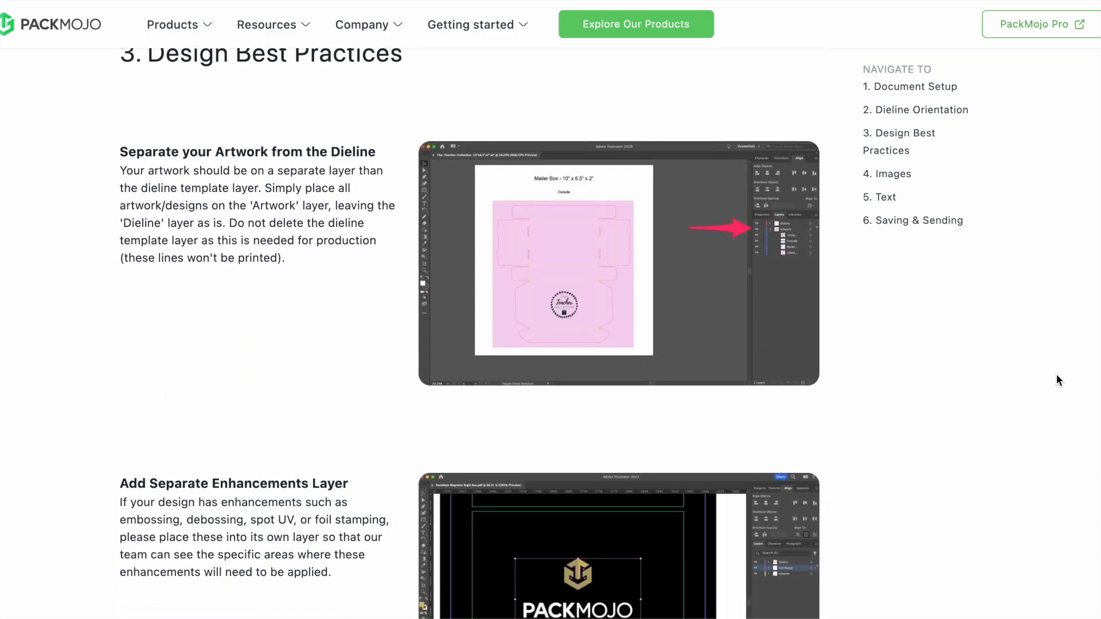
scroll(down, 3)
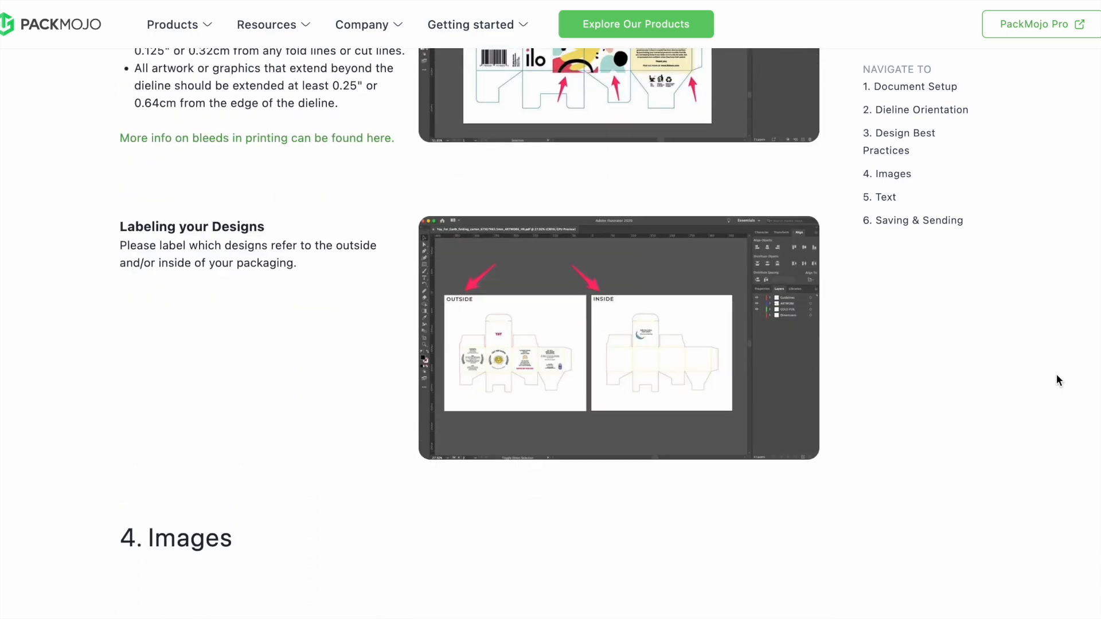